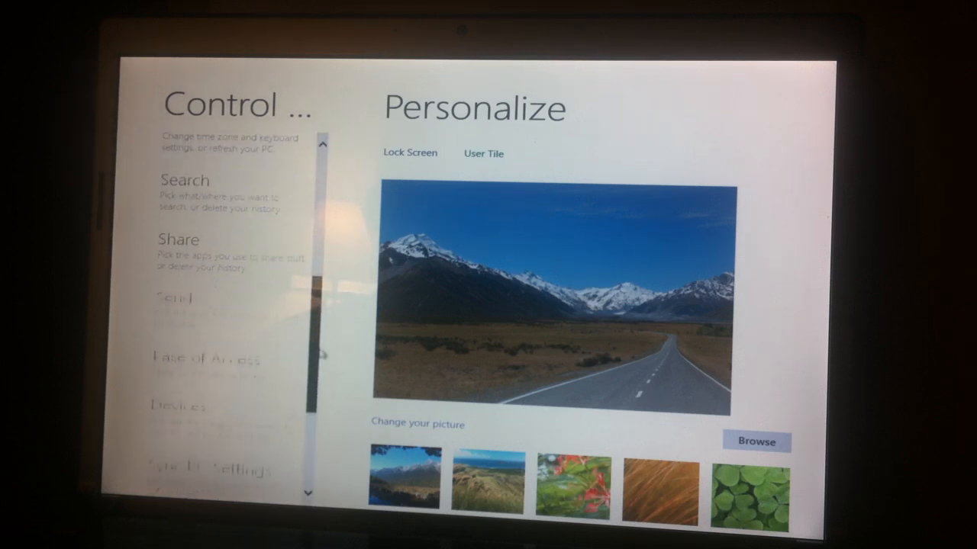
Step: Scroll the Control Panel categories from Personalize down to Windows Update and More settings
scroll("down", 3)
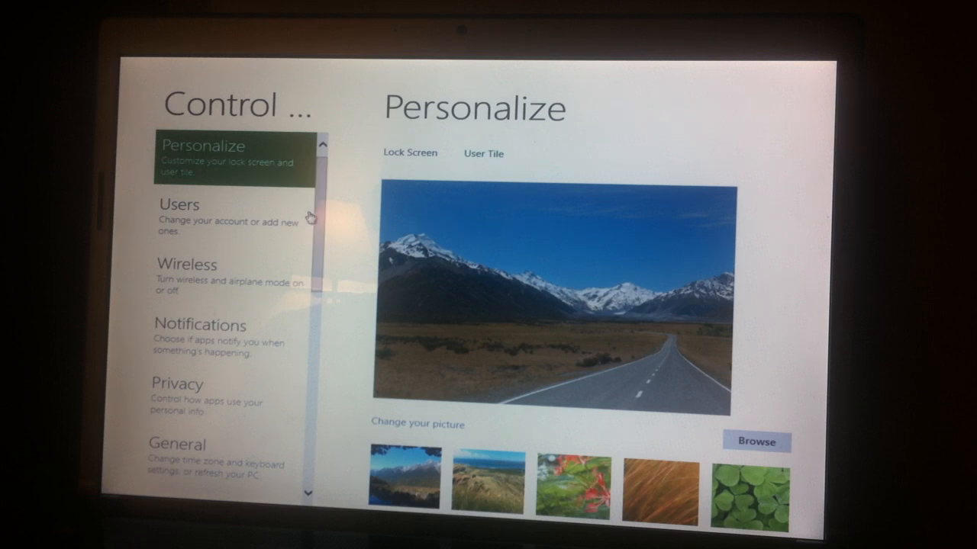
scroll("down", 3)
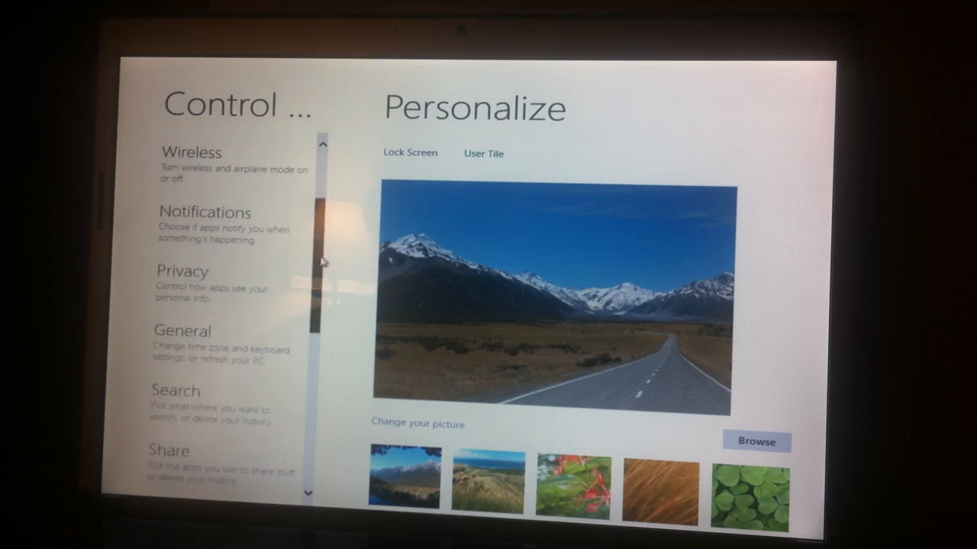
scroll("down", 3)
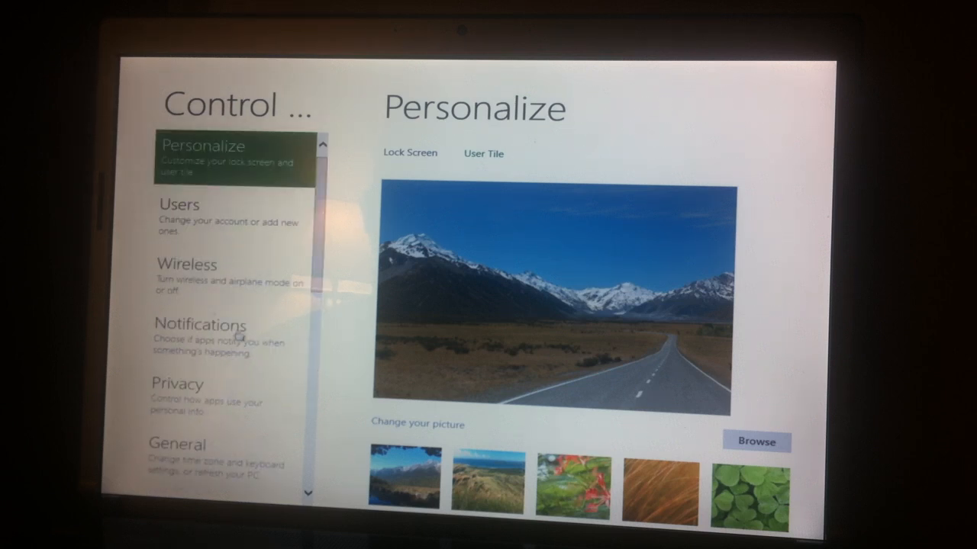
mouse_move(314, 220)
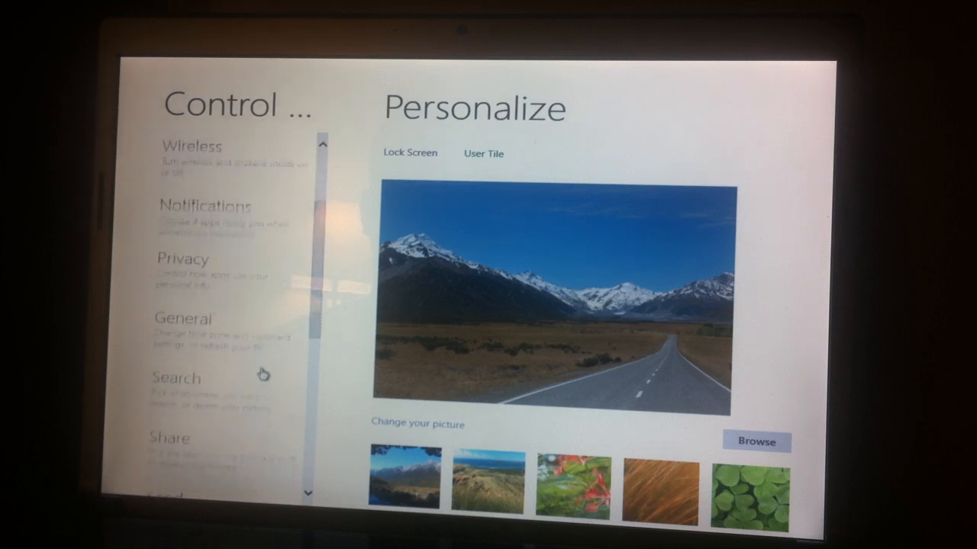
scroll("down", 3)
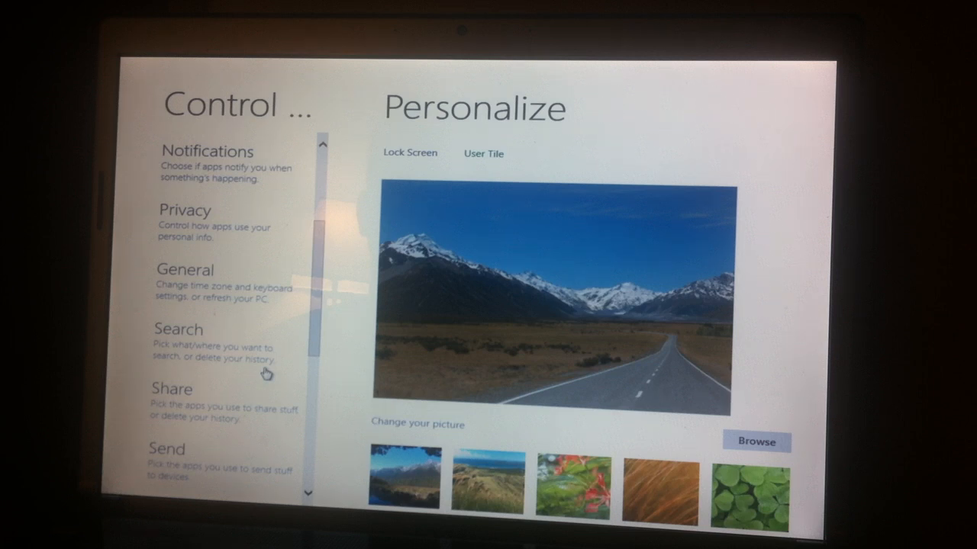
scroll("down", 3)
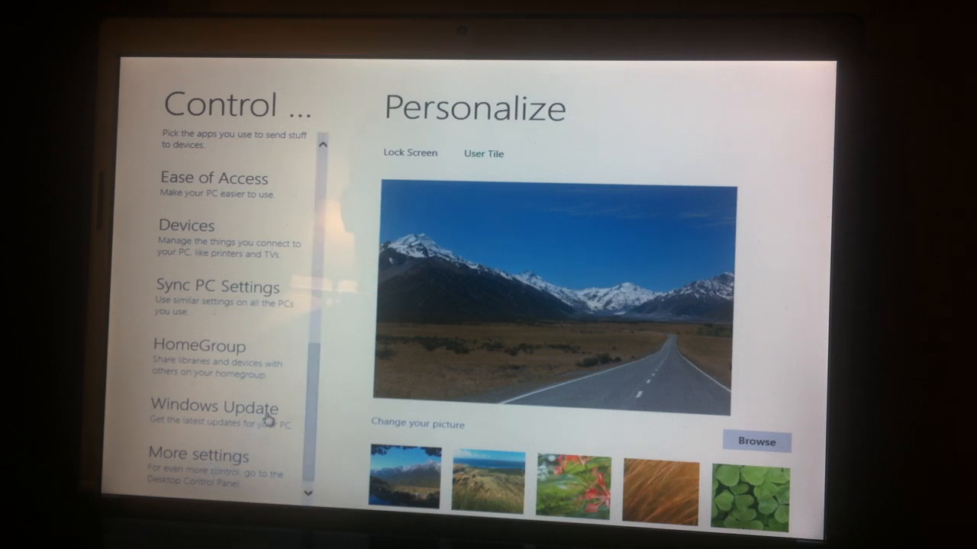
mouse_move(281, 445)
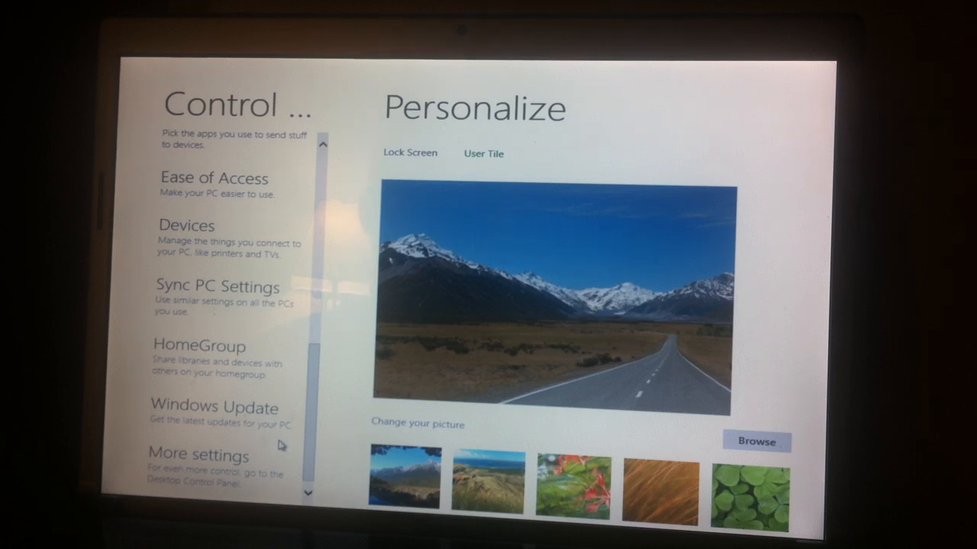
mouse_move(198, 465)
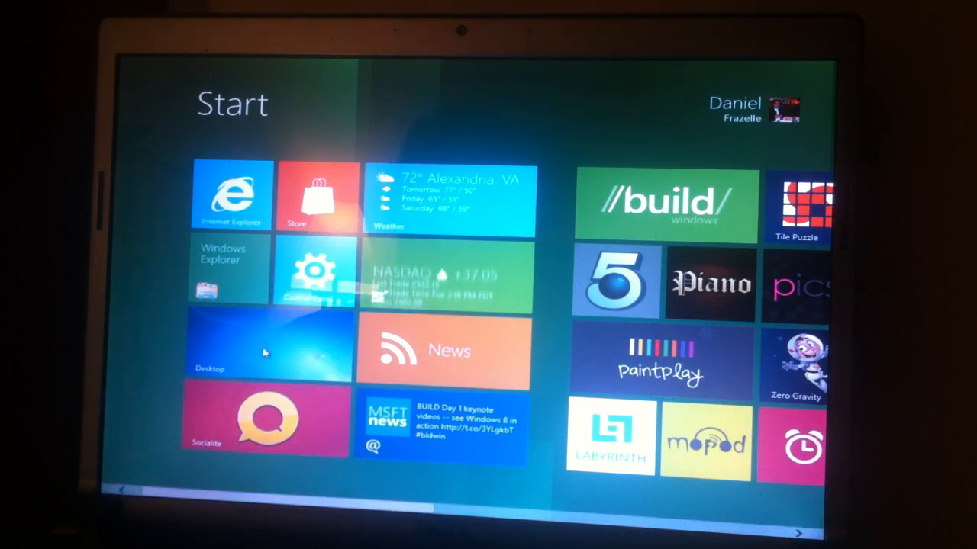
Step: Leave the Start screen for the classic desktop via the Desktop tile
left_click(265, 351)
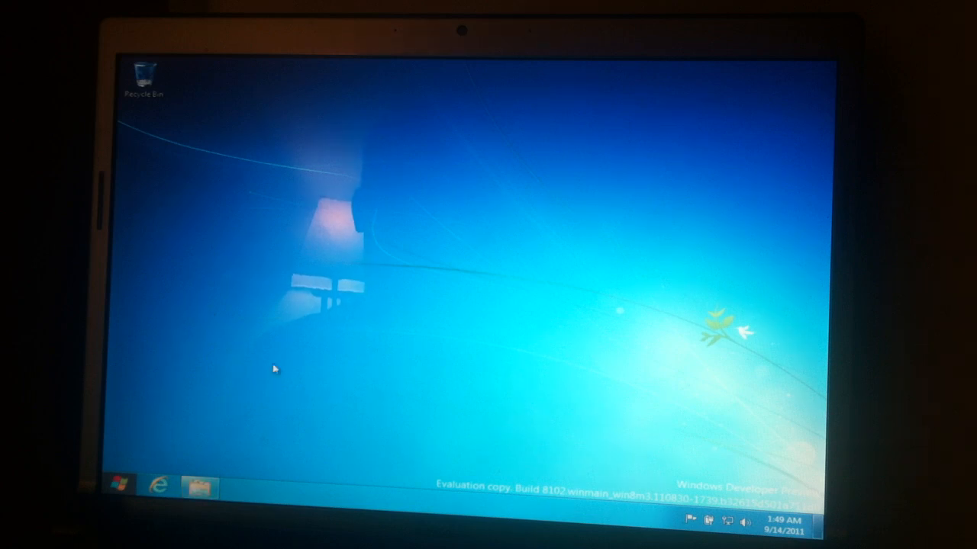
left_click(195, 486)
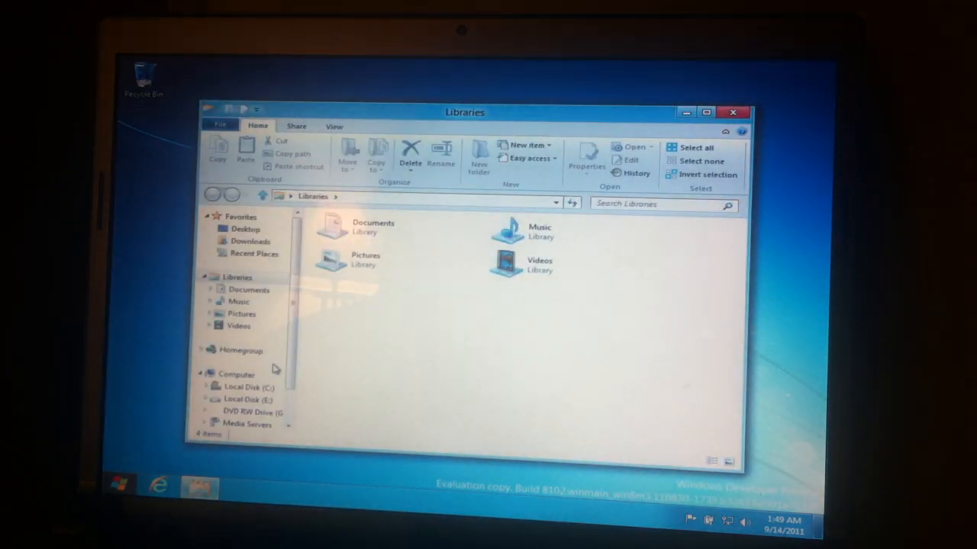
mouse_move(479, 232)
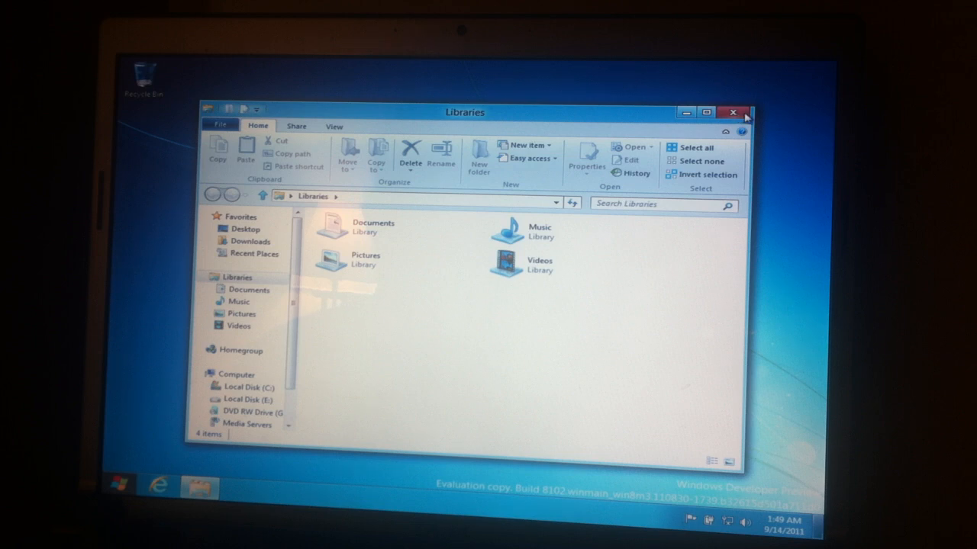
left_click(733, 113)
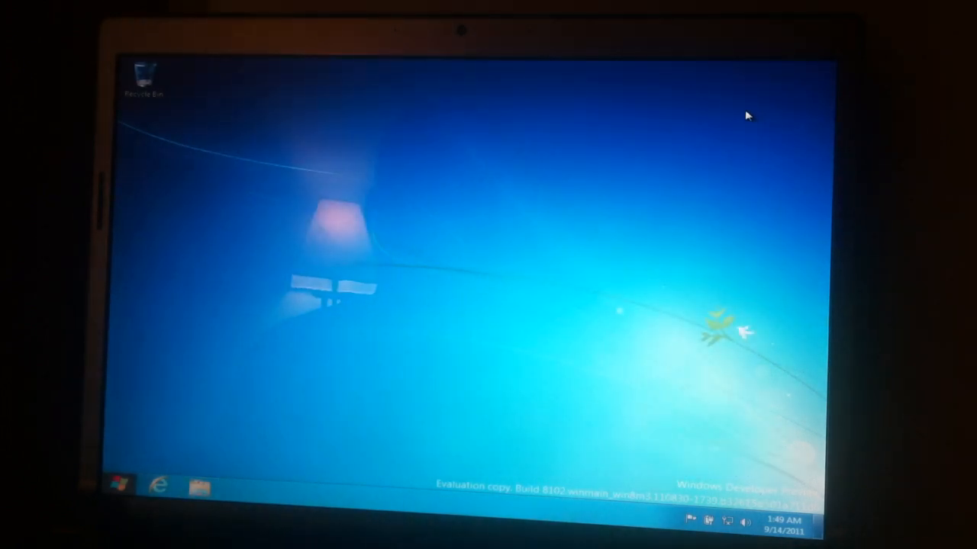
mouse_move(714, 119)
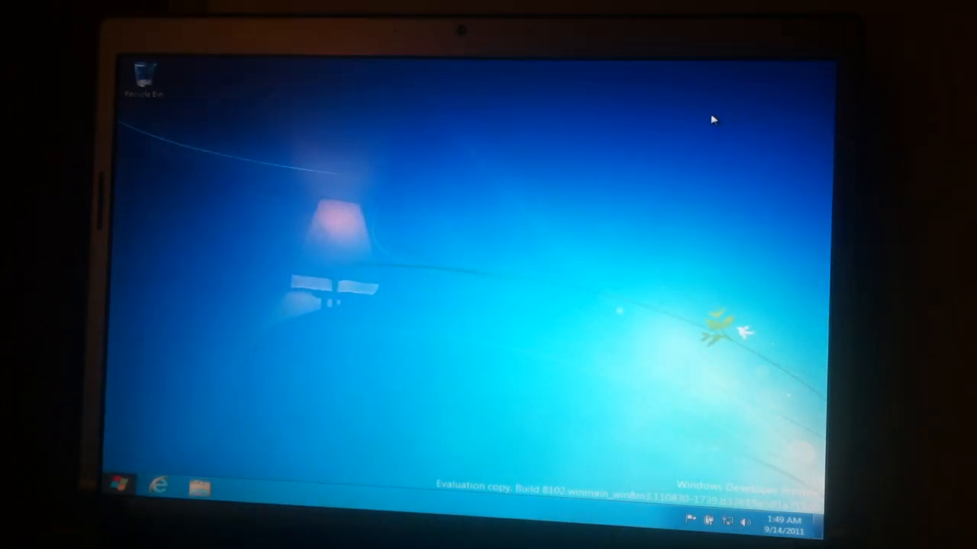
mouse_move(211, 289)
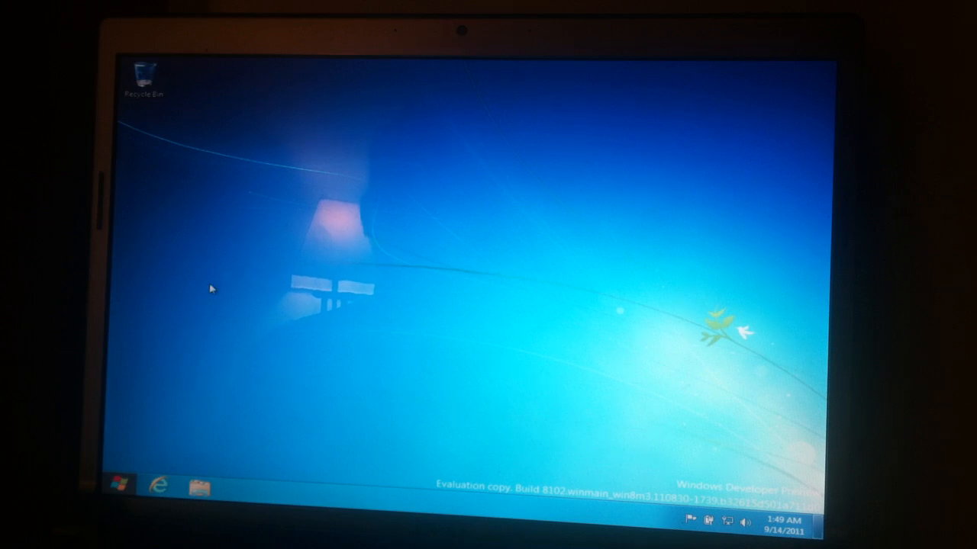
left_click(158, 485)
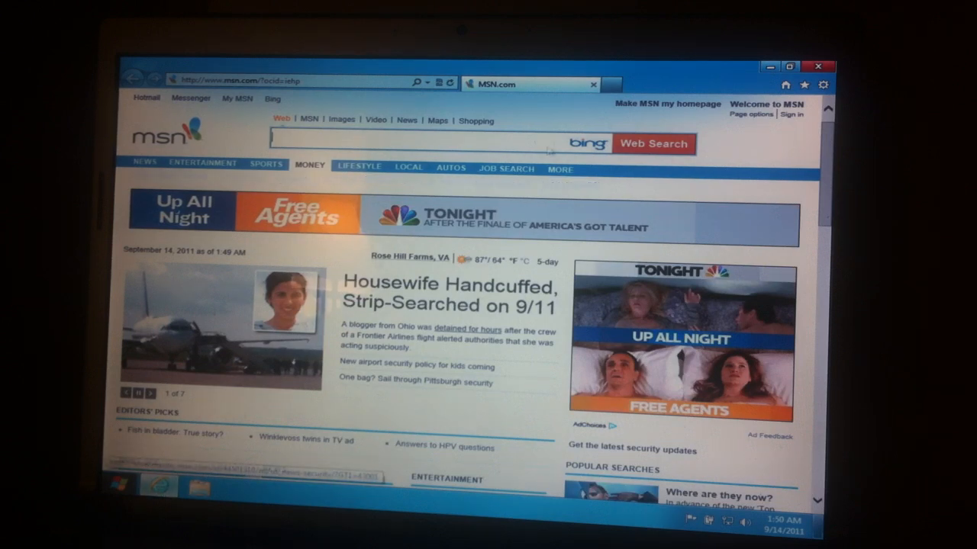
left_click(823, 85)
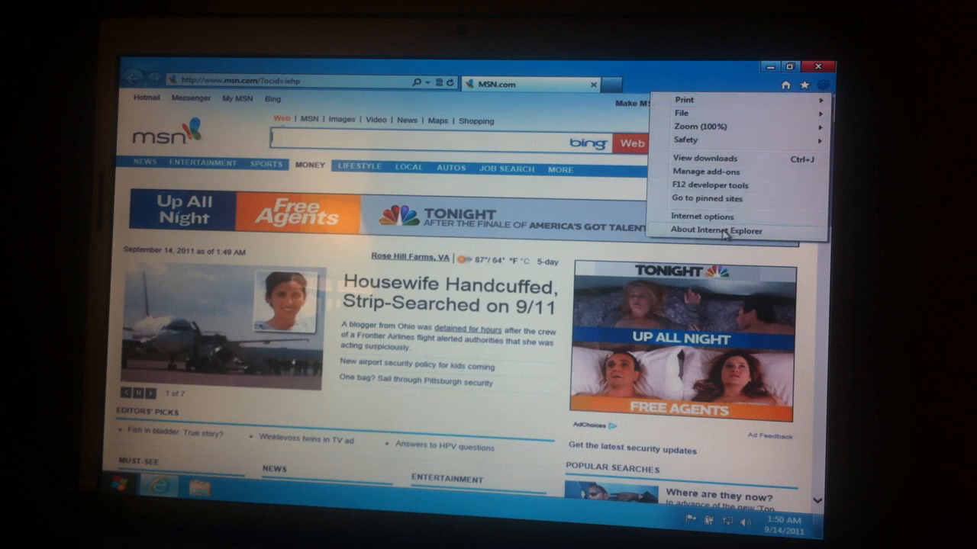
left_click(717, 230)
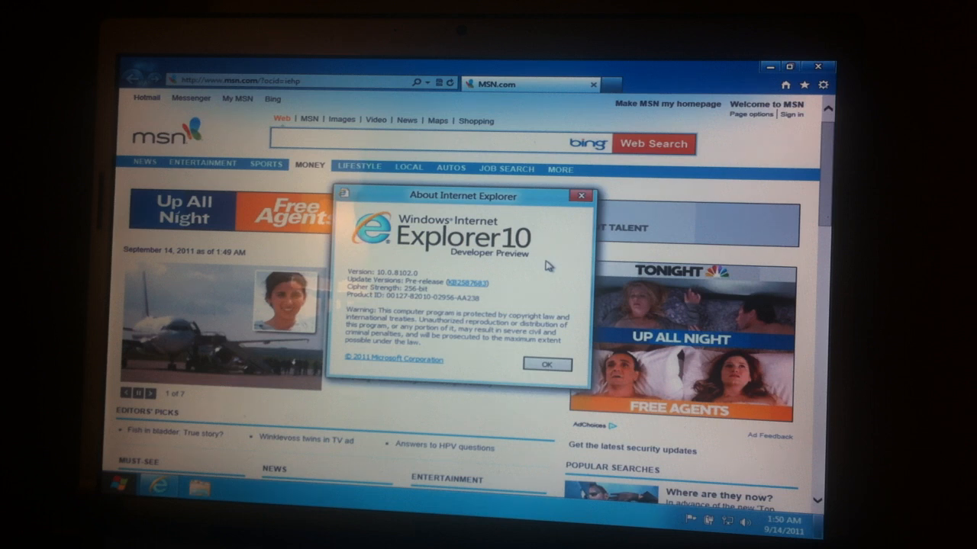
left_click(547, 363)
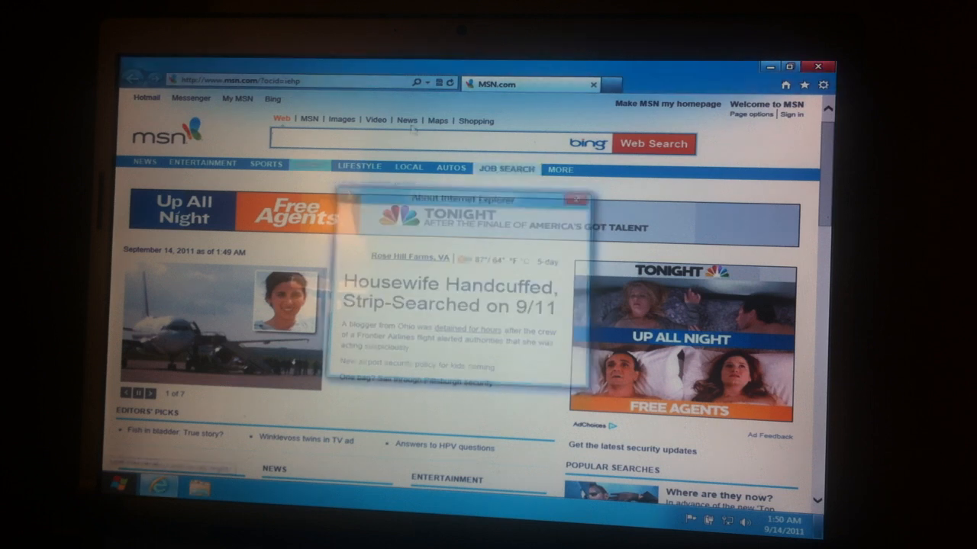
left_click(577, 198)
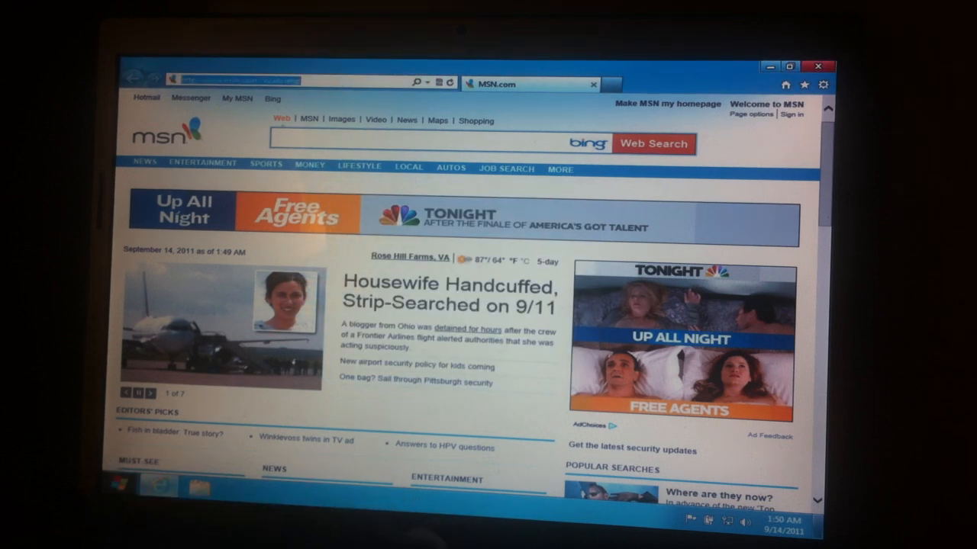
type("mobilified")
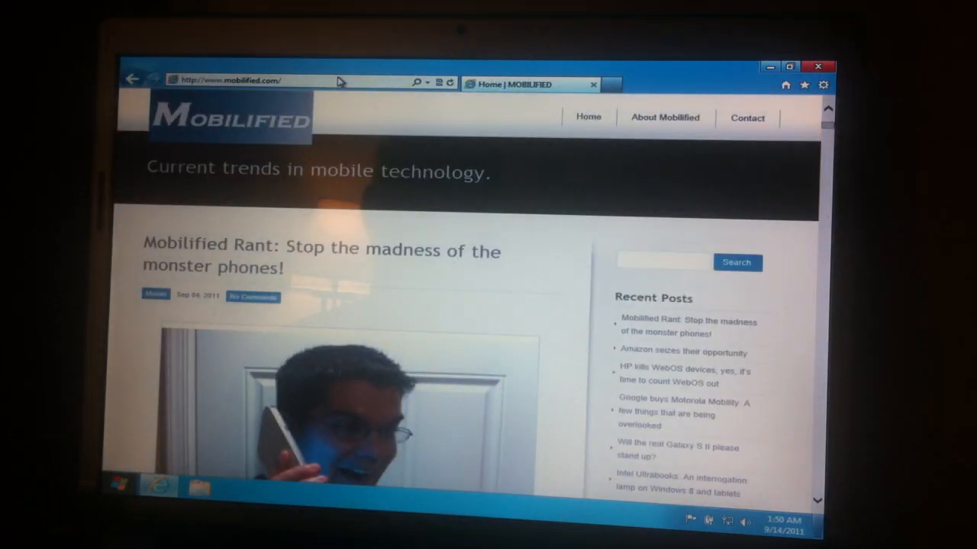
mouse_move(580, 296)
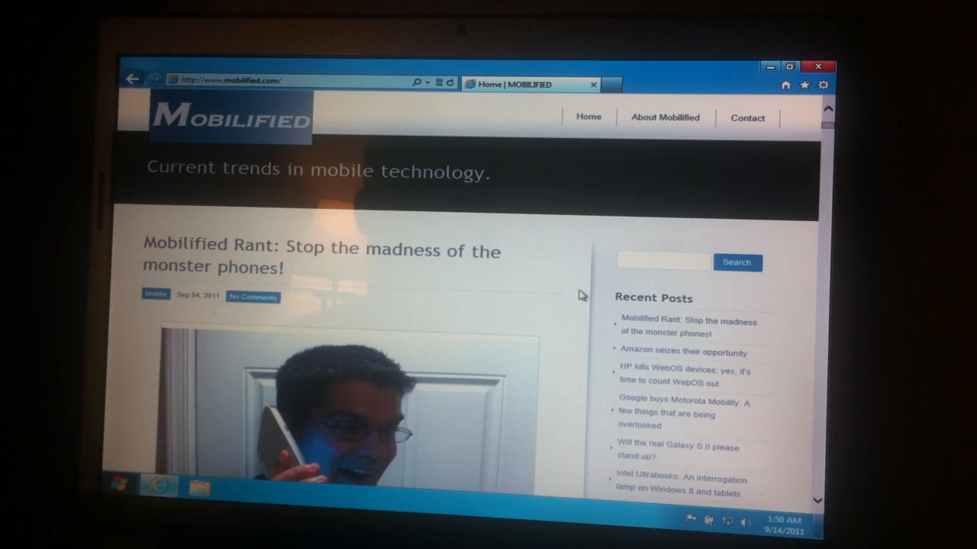
Step: Scroll the Mobilified page, then load CNN in a second tab
scroll("down", 3)
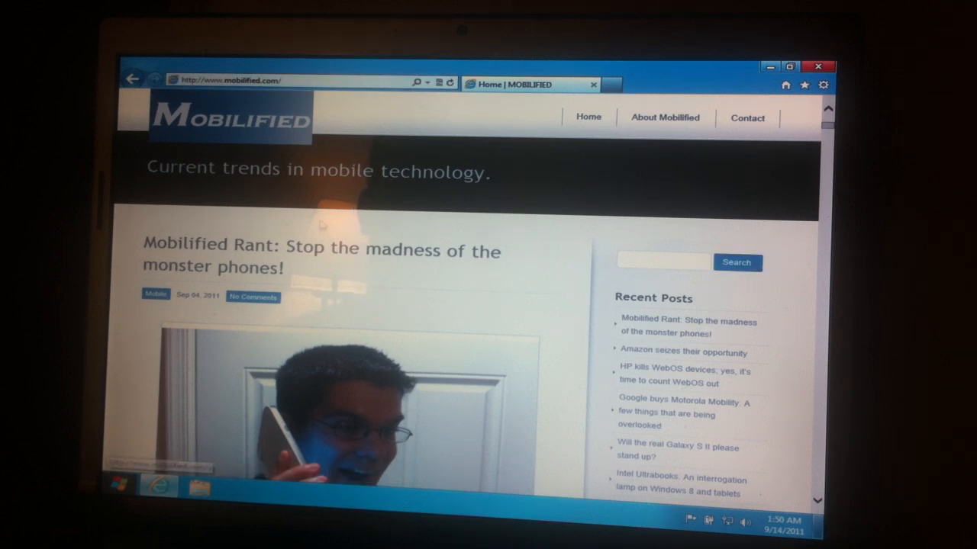
left_click(610, 86)
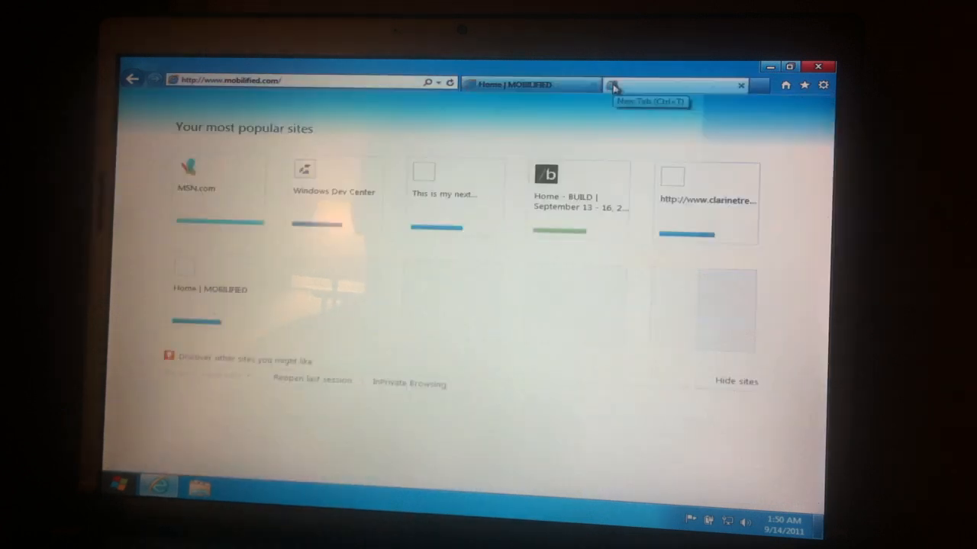
type("cnn")
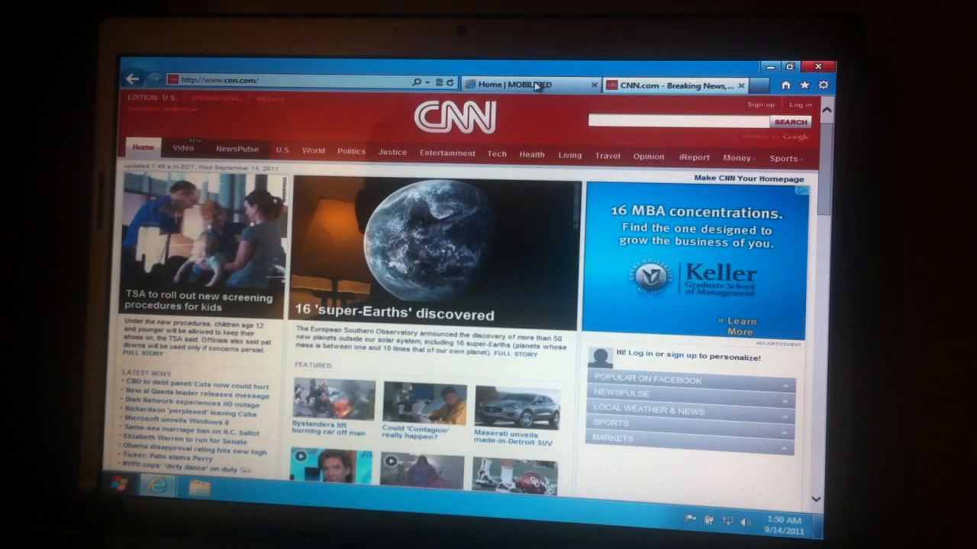
Step: Switch back to the Mobilified tab alongside the new CNN tab
left_click(506, 85)
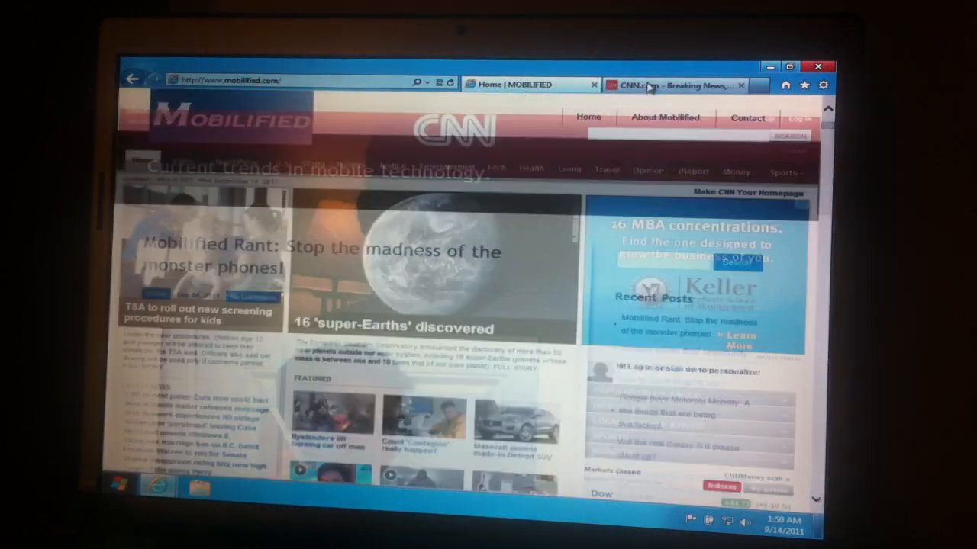
left_click(674, 85)
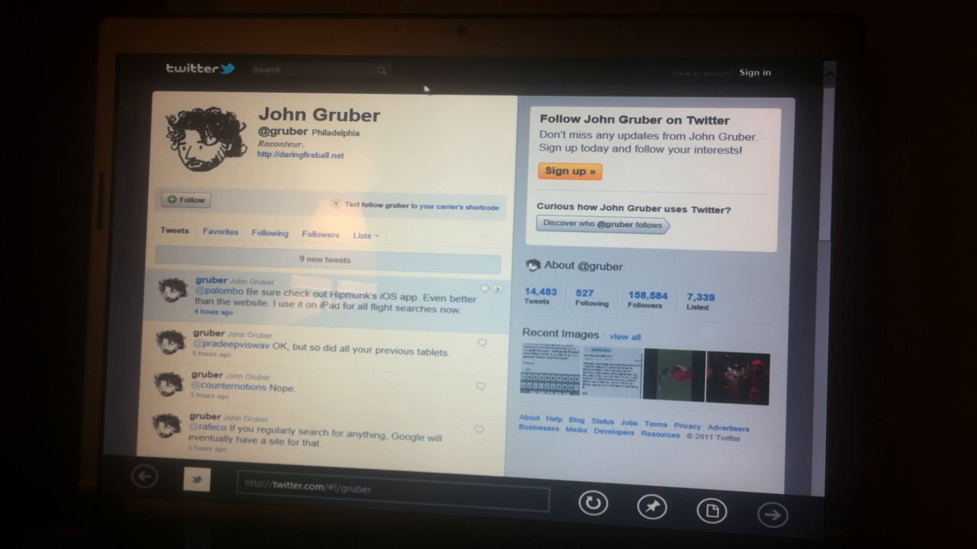
mouse_move(443, 79)
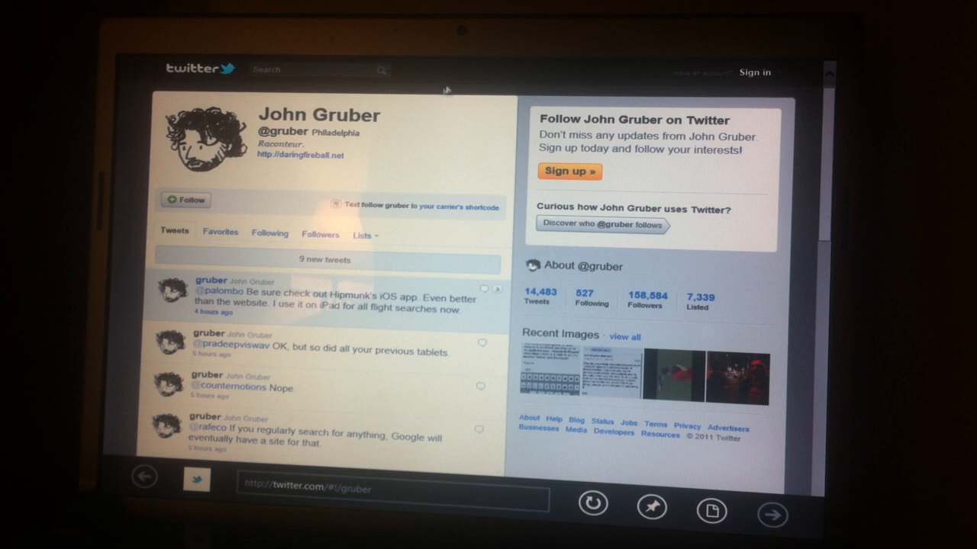
mouse_move(430, 147)
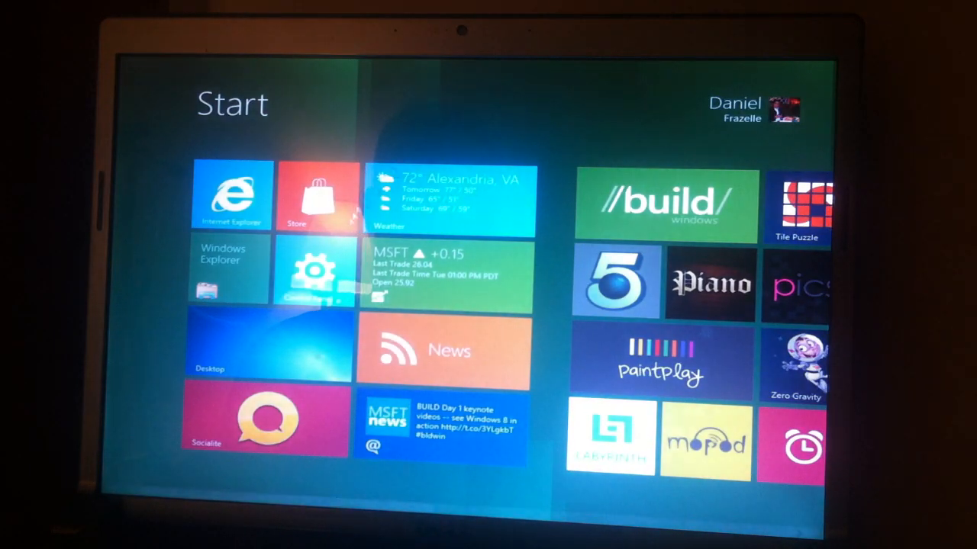
Step: Return to the desktop IE10 with Mobilified and CNN tabs, then minimize it
left_click(232, 195)
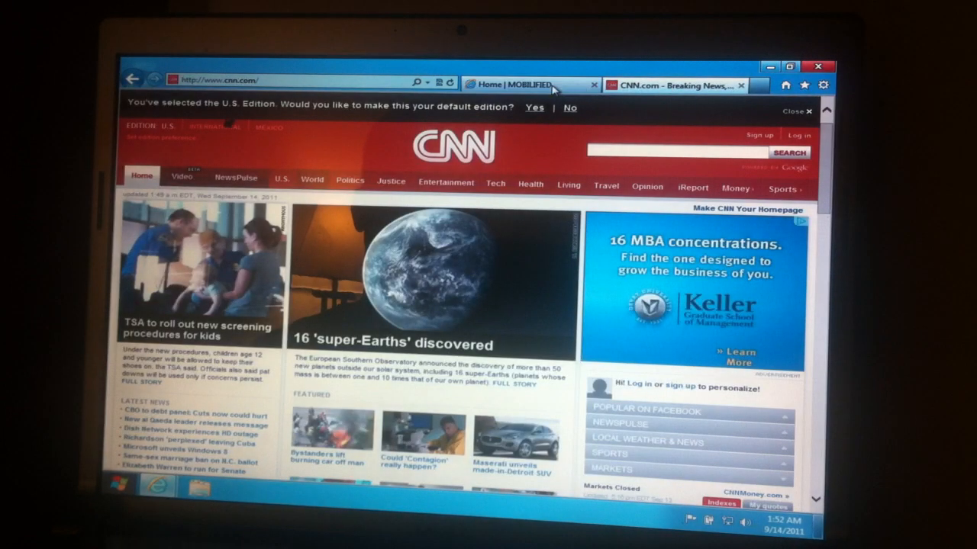
left_click(511, 86)
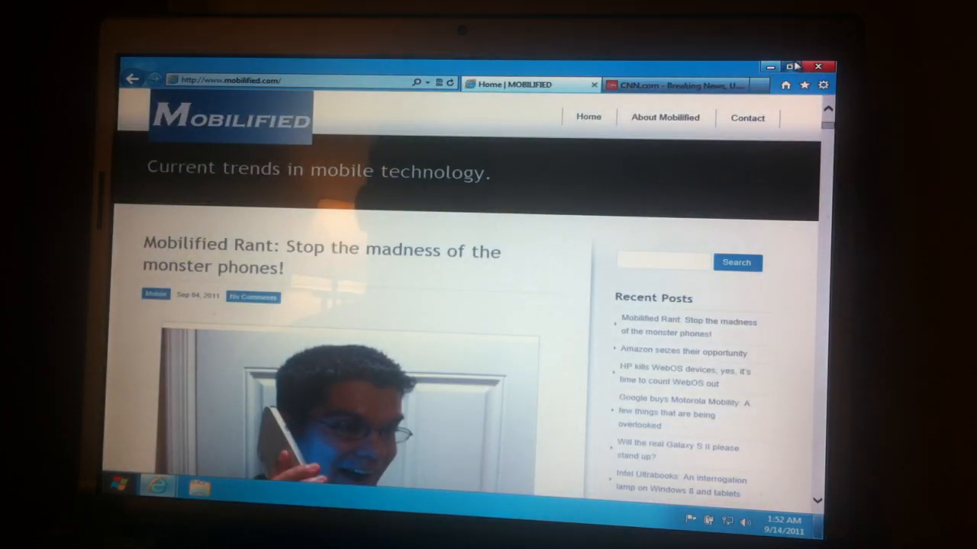
left_click(679, 86)
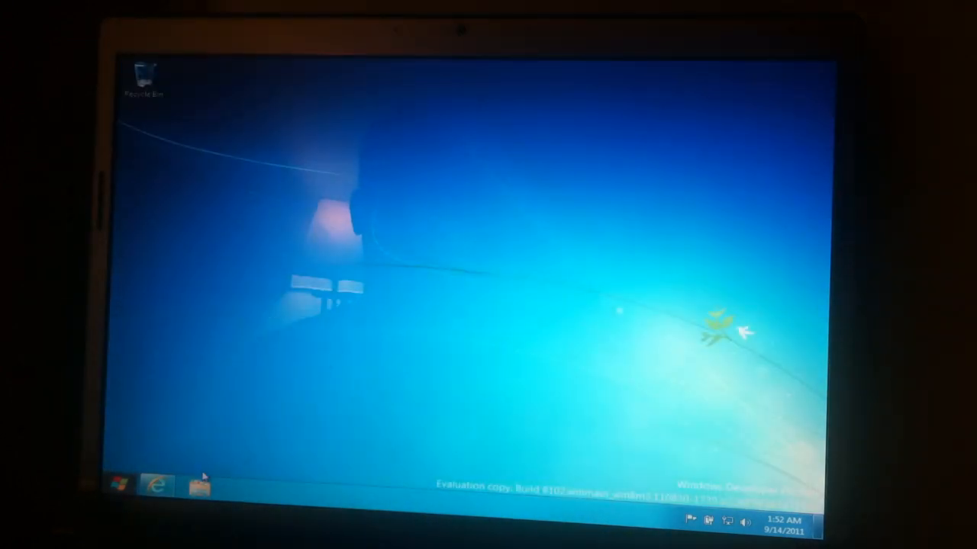
mouse_move(156, 485)
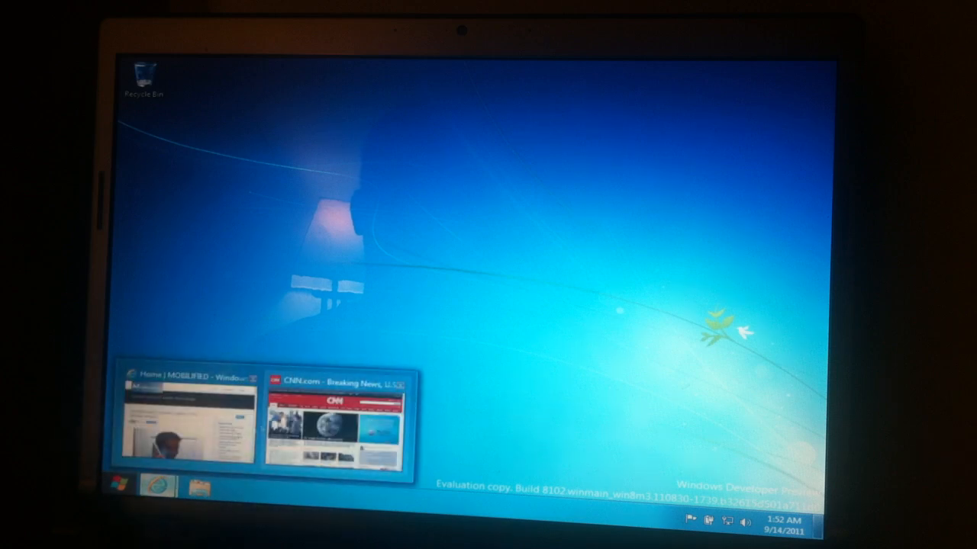